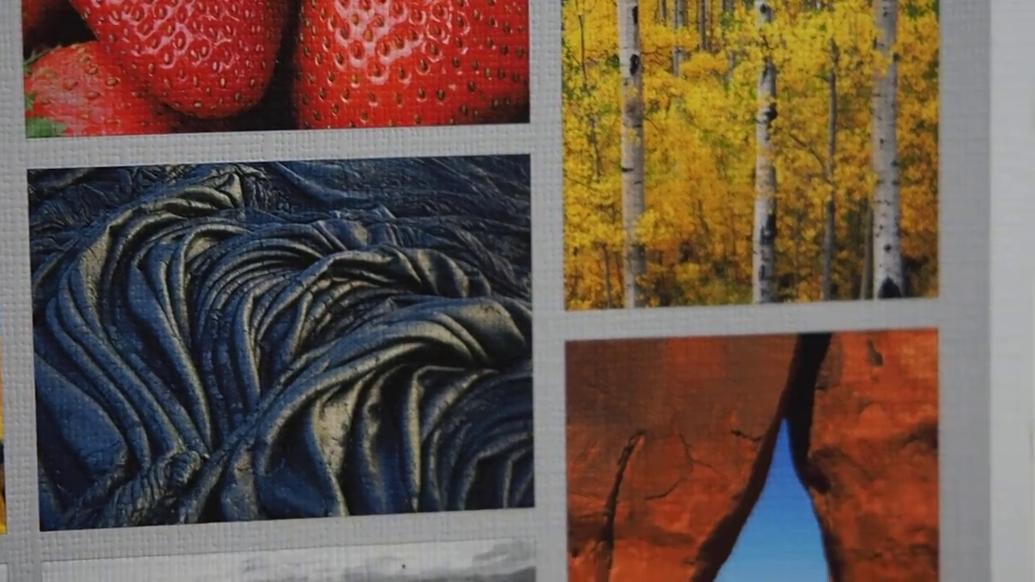
scroll("down", 3)
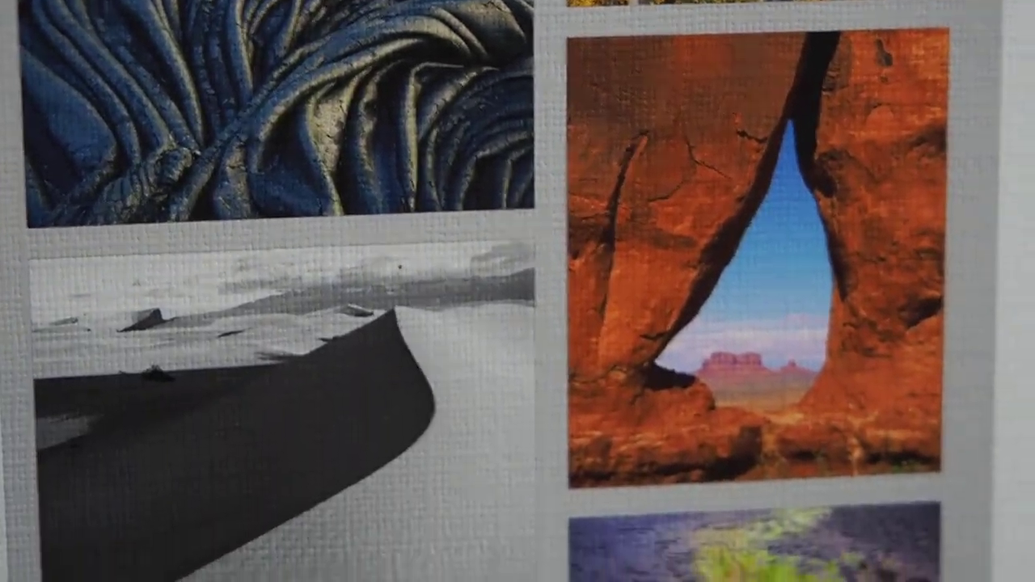
scroll("down", 3)
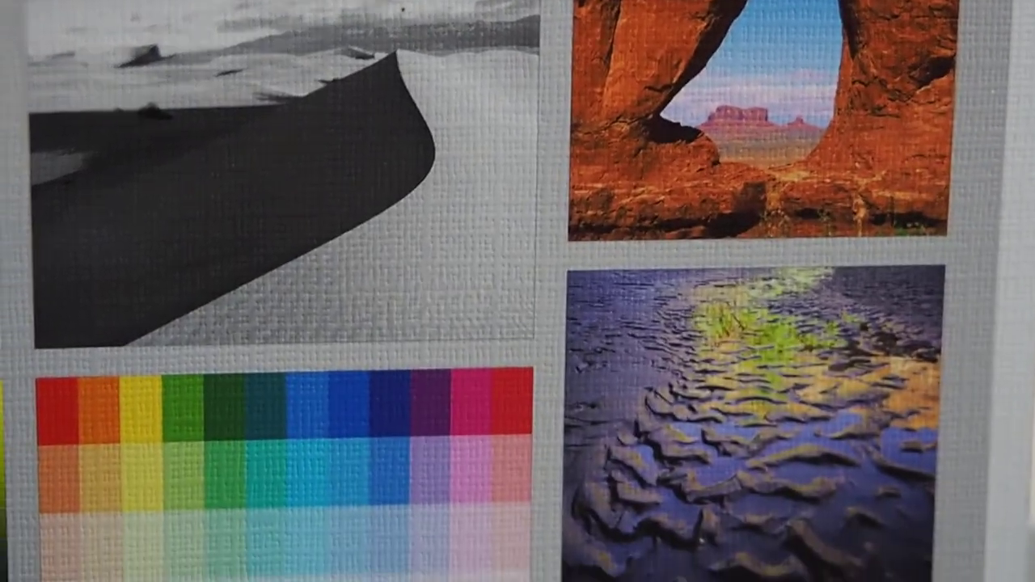